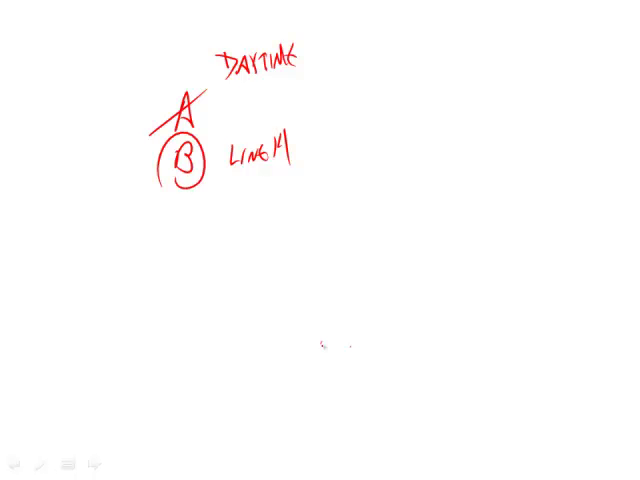
Step: Handwrite a red 'C' below the circled B and start the note 'LIN' beside it
drag(180, 210, 178, 222)
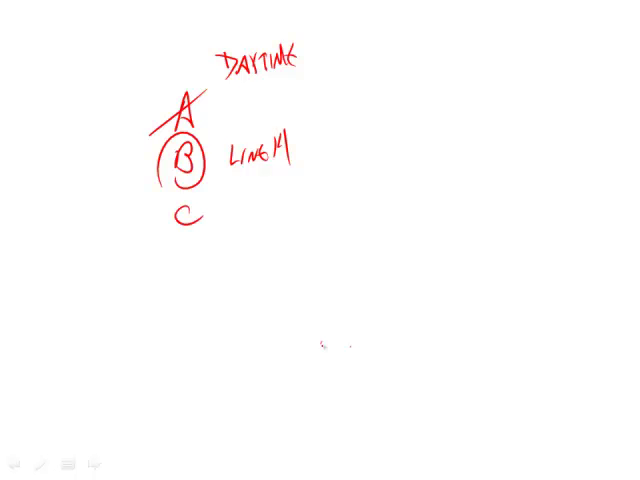
text(LIN)
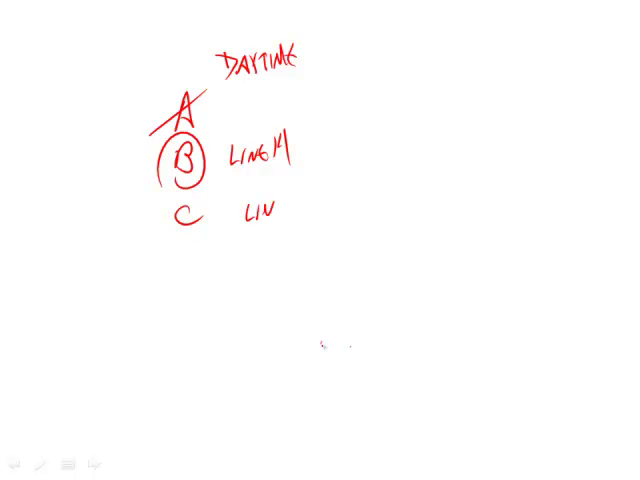